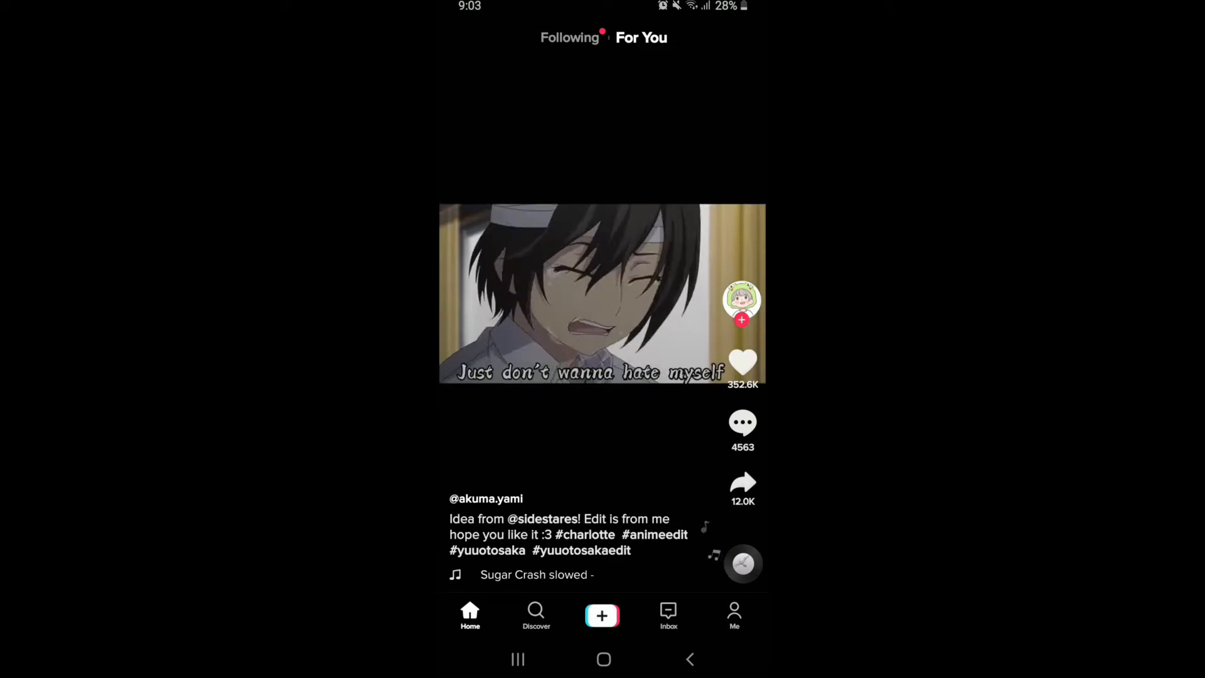
# Go to your own profile page via the Me tab from the For You feed.
pyautogui.click(734, 615)
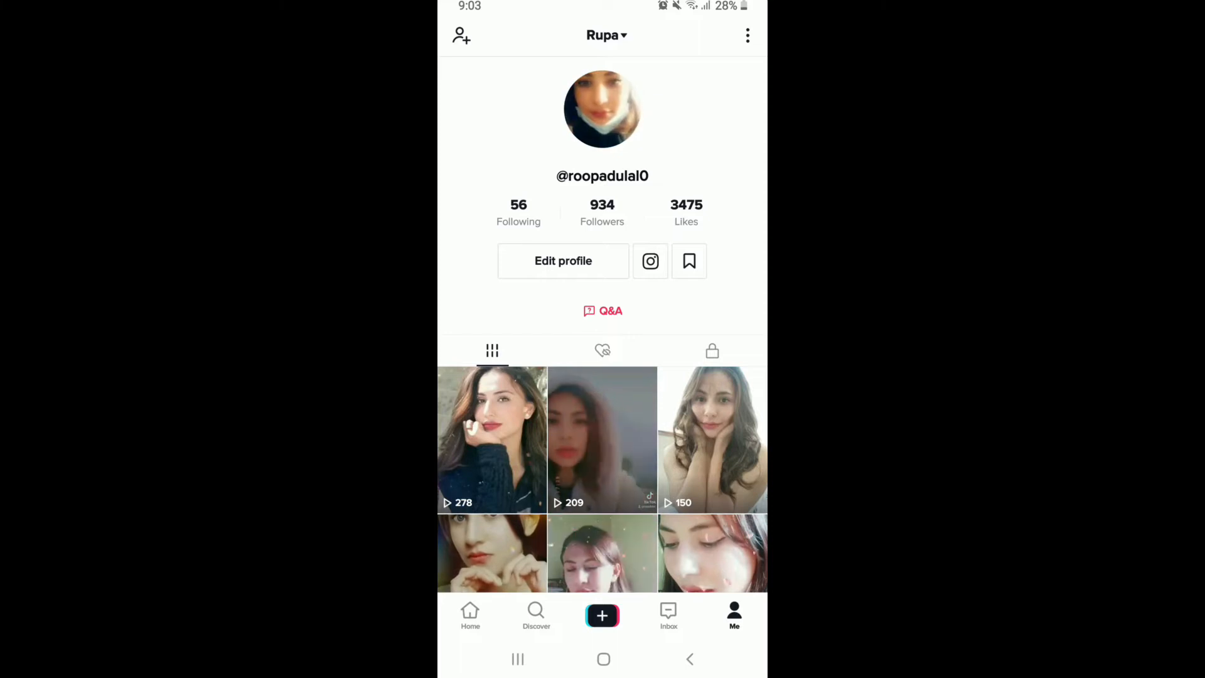
# Log out of the account from Settings and privacy and confirm, returning to the feed.
pyautogui.click(746, 35)
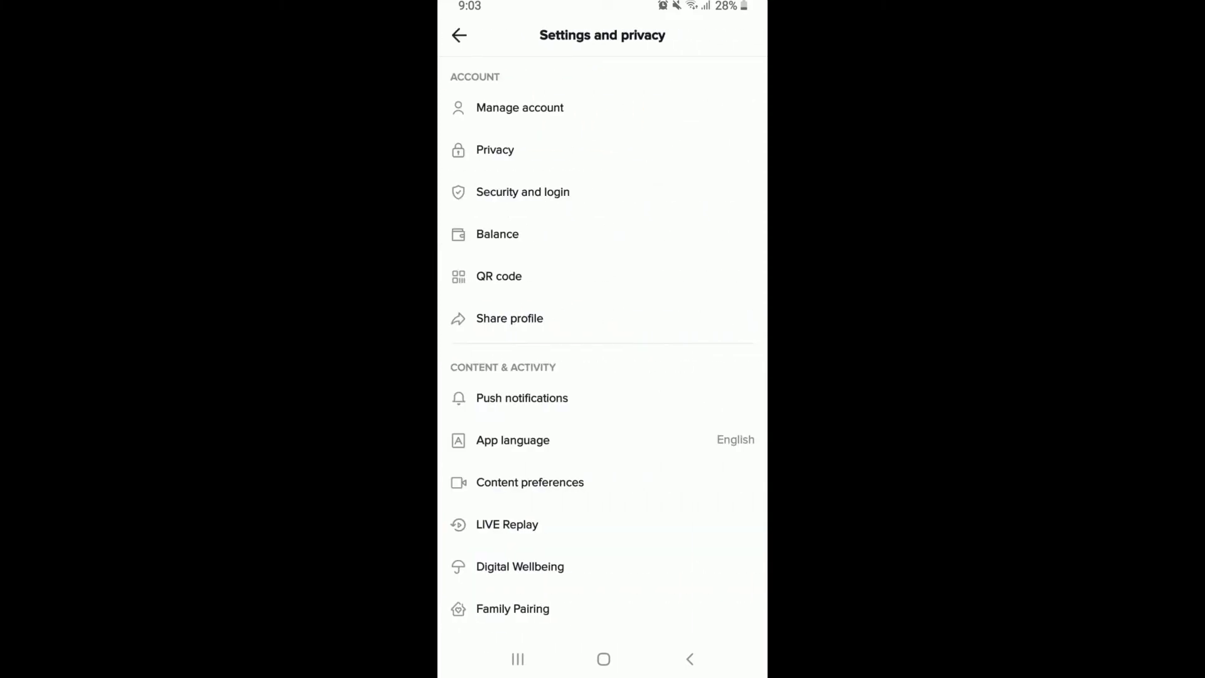
pyautogui.scroll(-3)
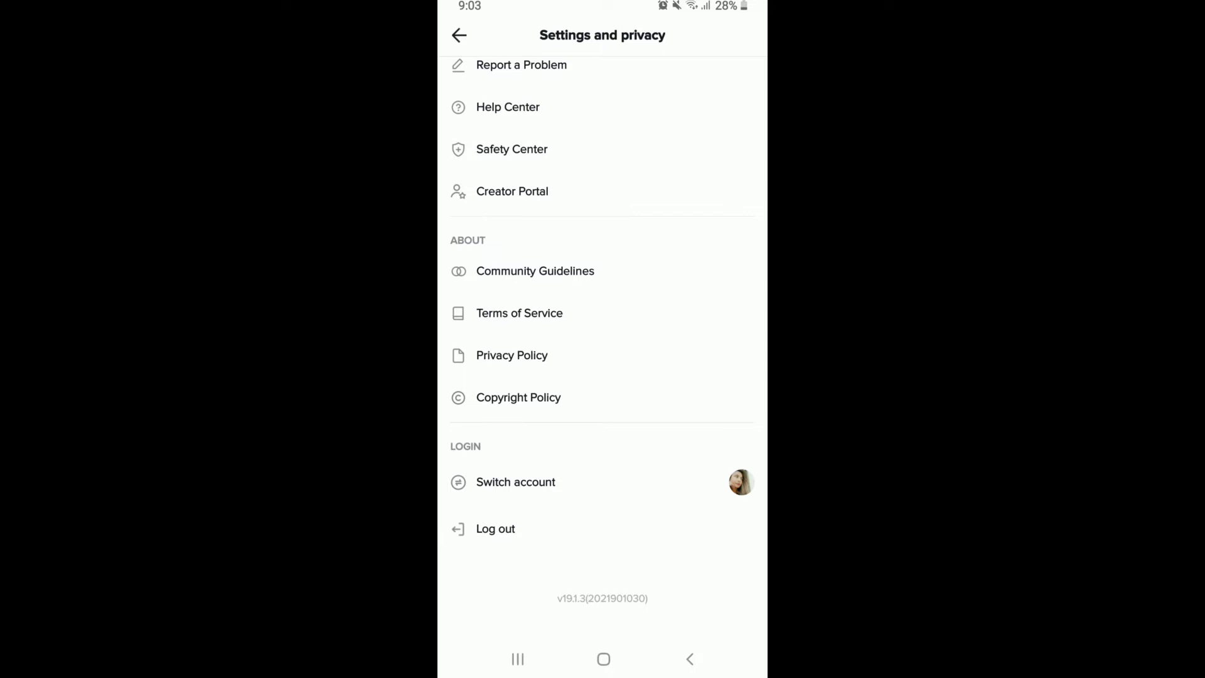
pyautogui.click(495, 528)
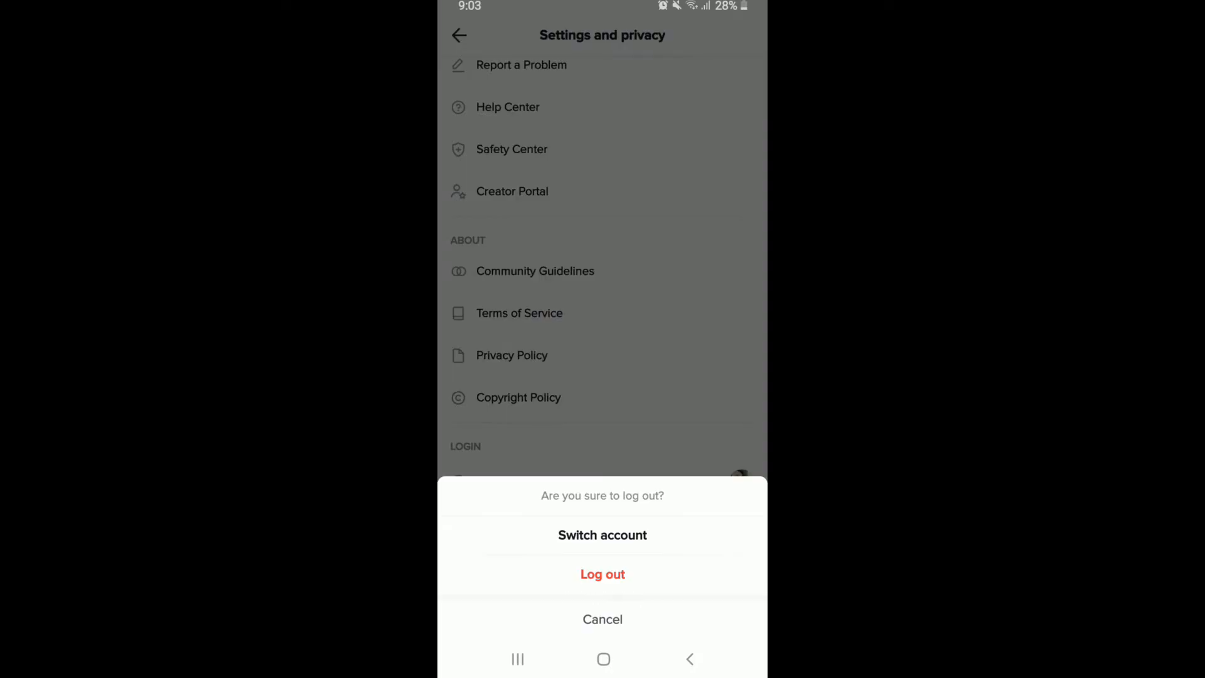
pyautogui.click(603, 619)
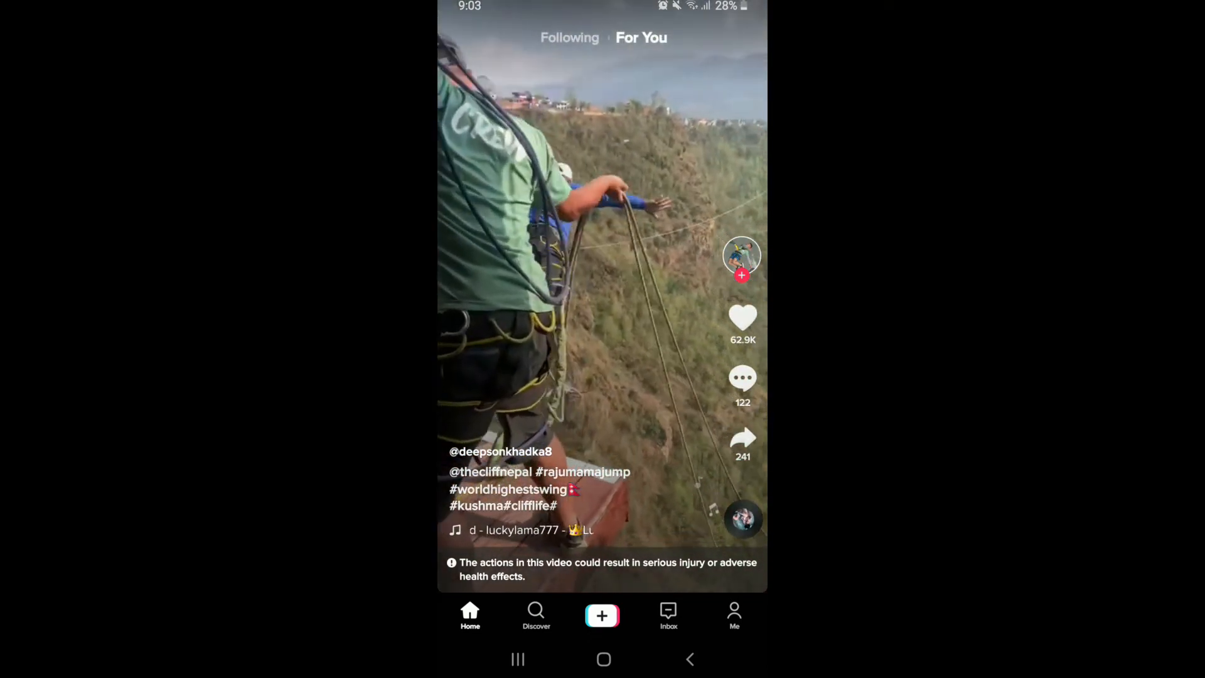
# Begin a new-account sign-up using phone or email, reaching the birthday prompt.
pyautogui.click(733, 615)
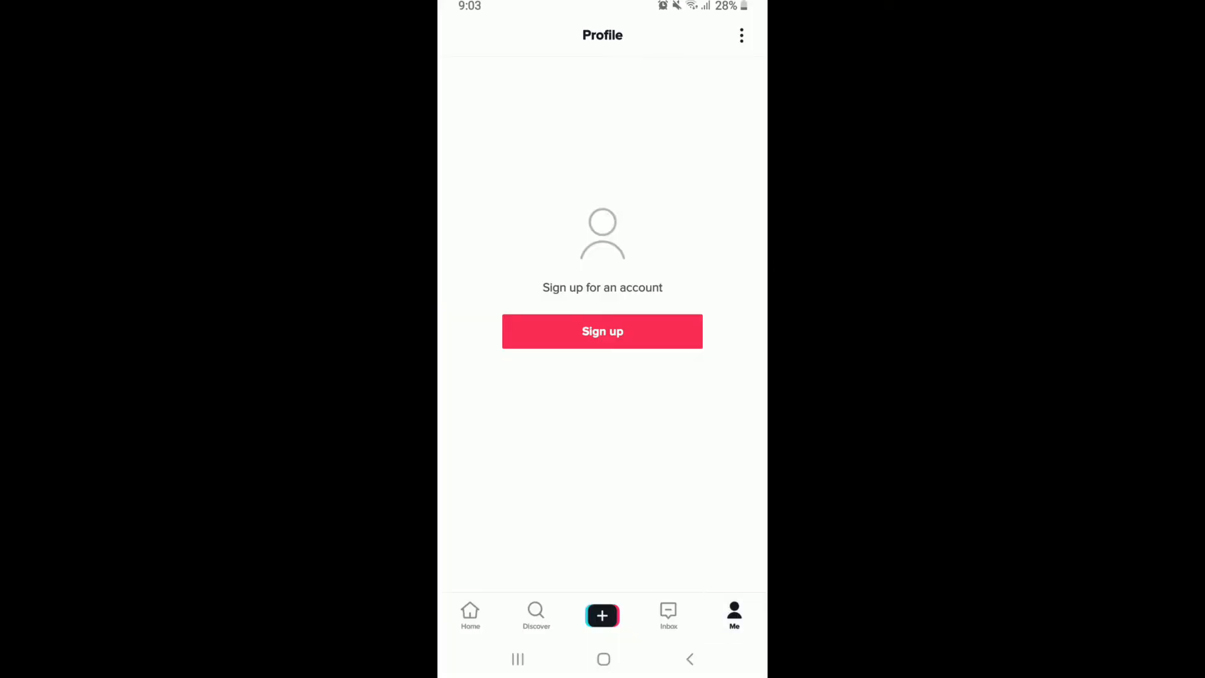
pyautogui.click(602, 332)
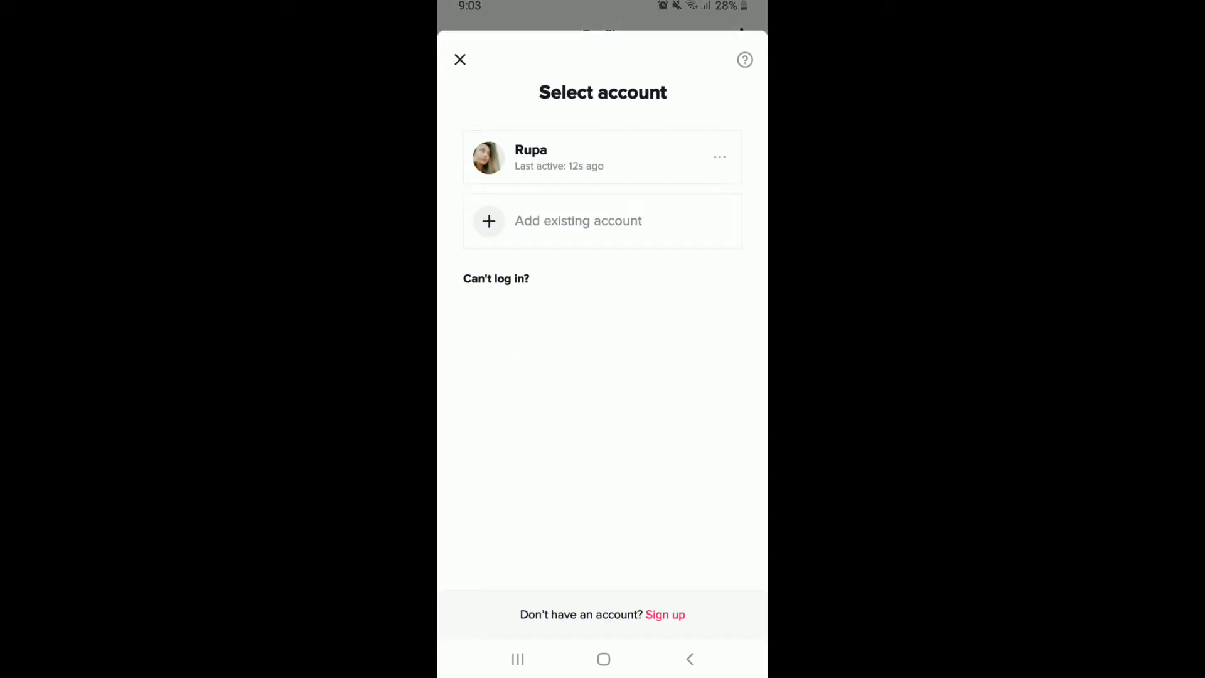
pyautogui.click(666, 614)
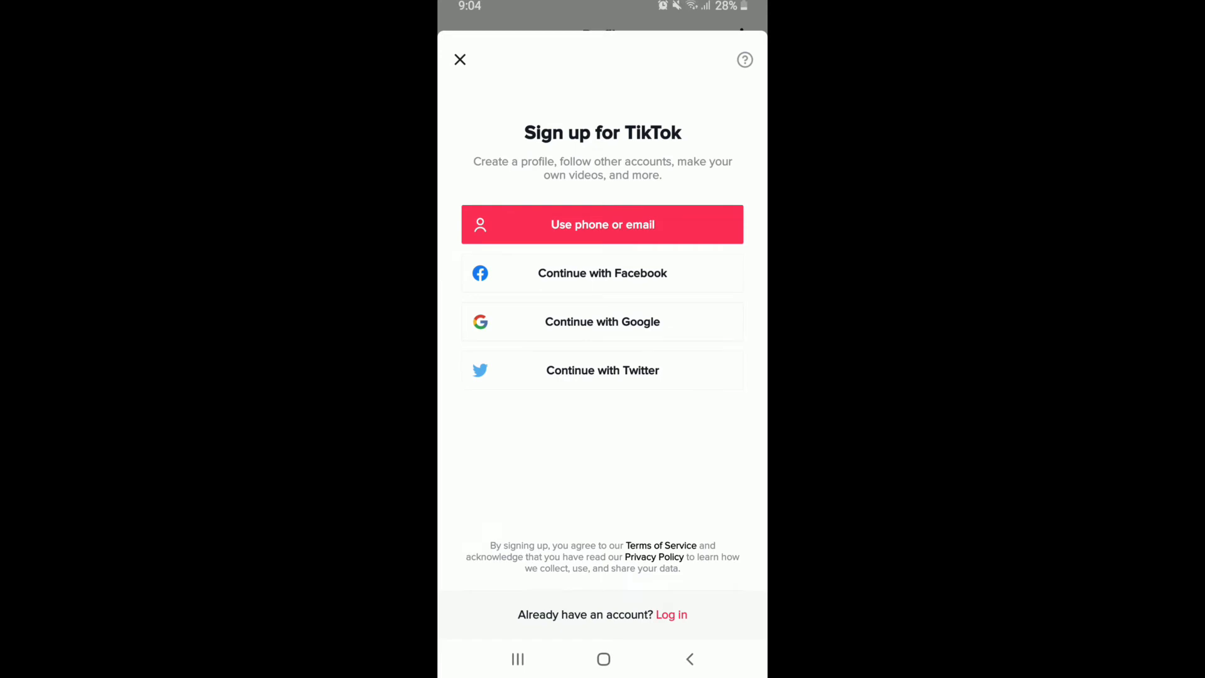
pyautogui.click(602, 225)
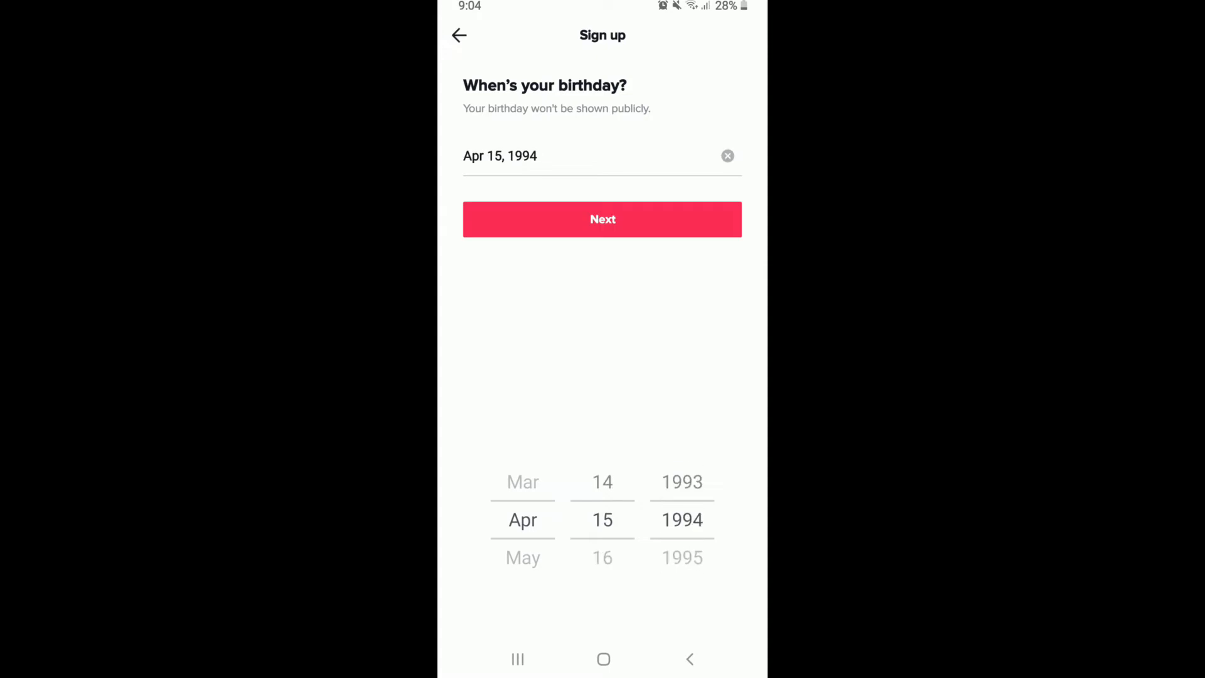
# Change the birthday, continue by phone number and send the verification code.
pyautogui.click(727, 155)
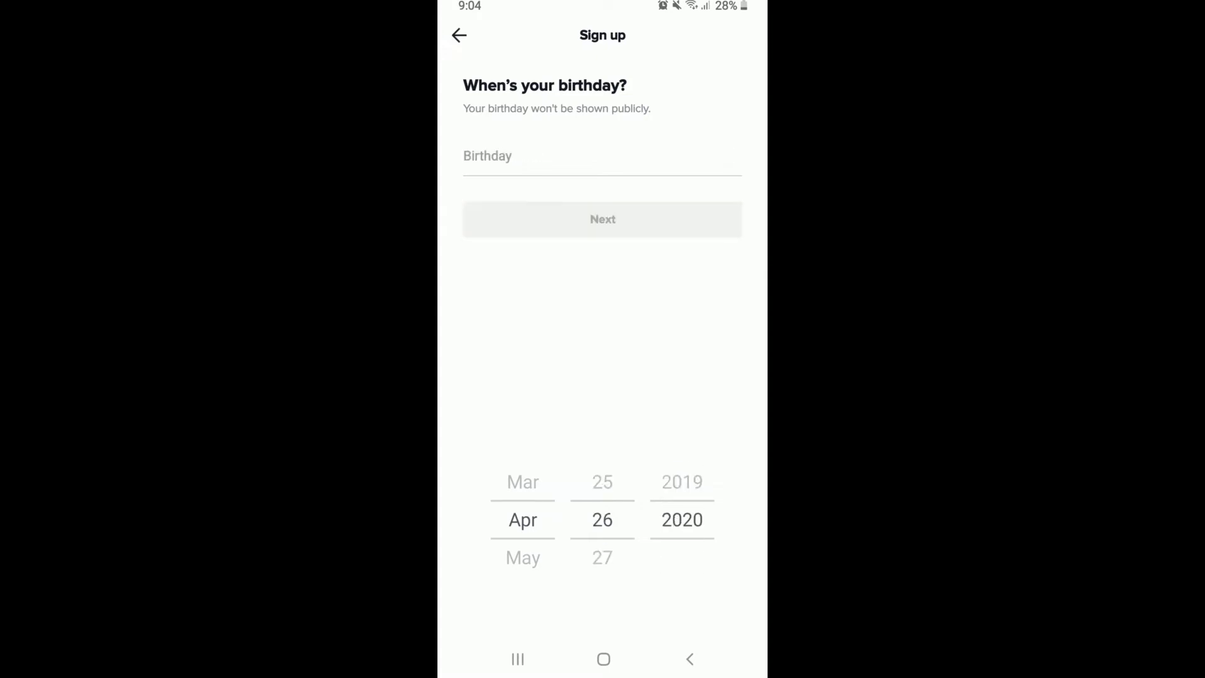
pyautogui.click(602, 218)
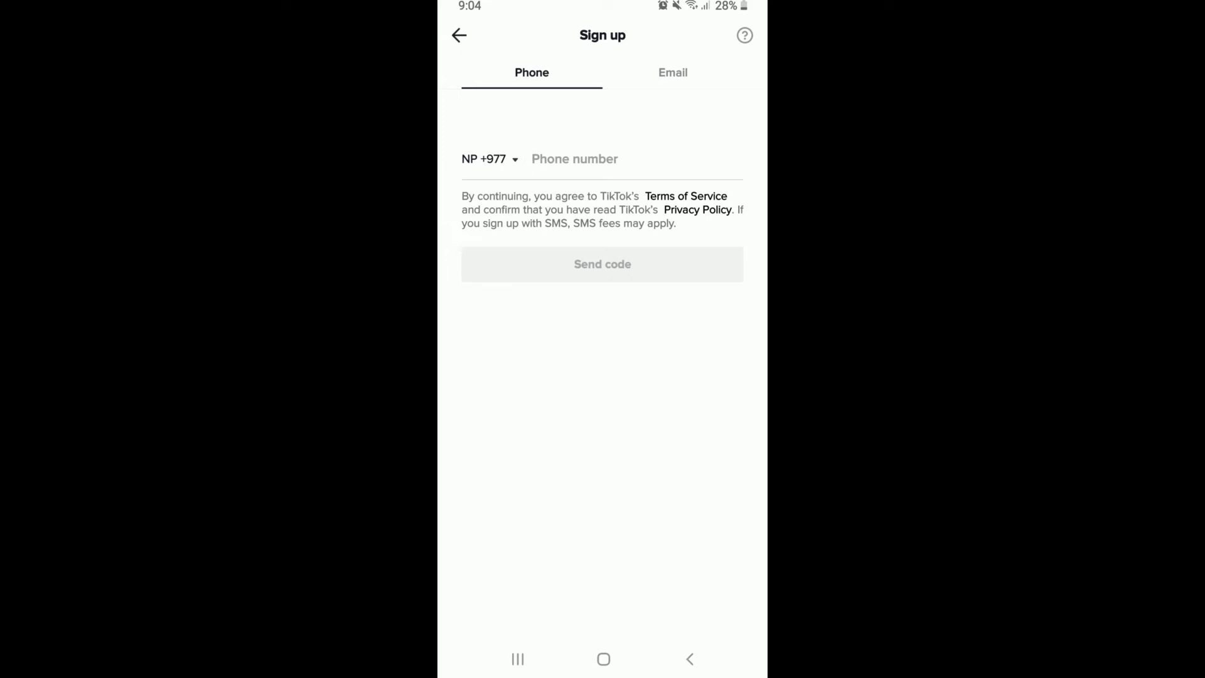
pyautogui.click(673, 73)
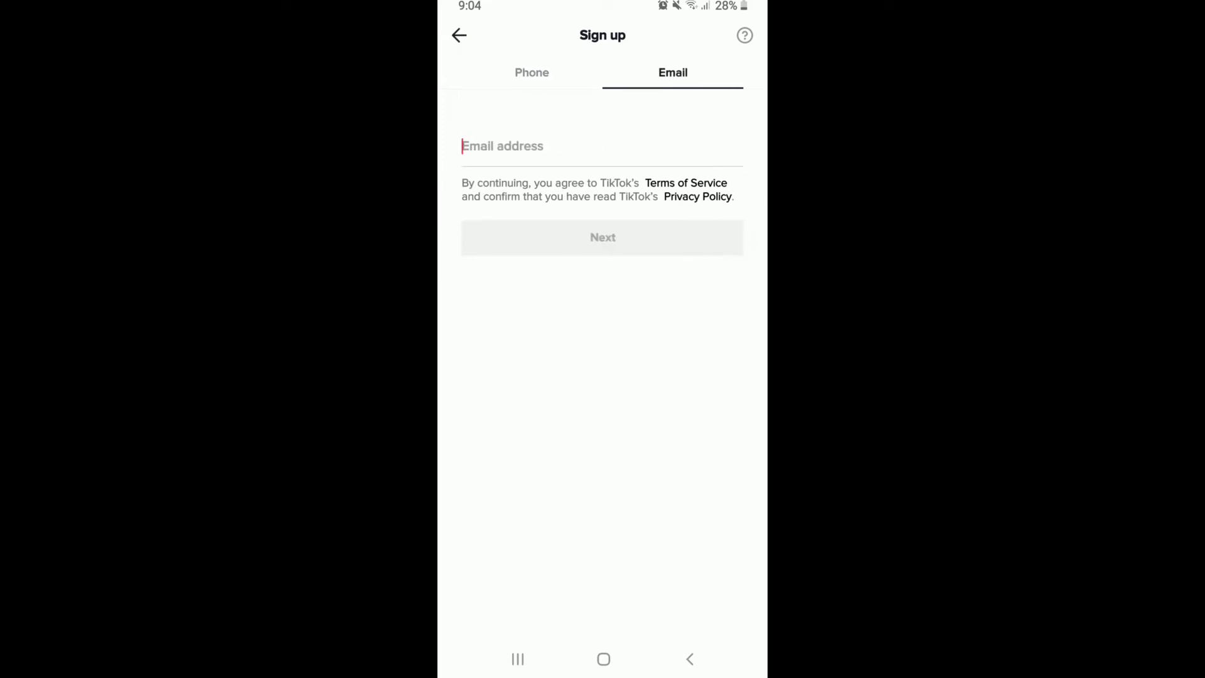
pyautogui.click(531, 73)
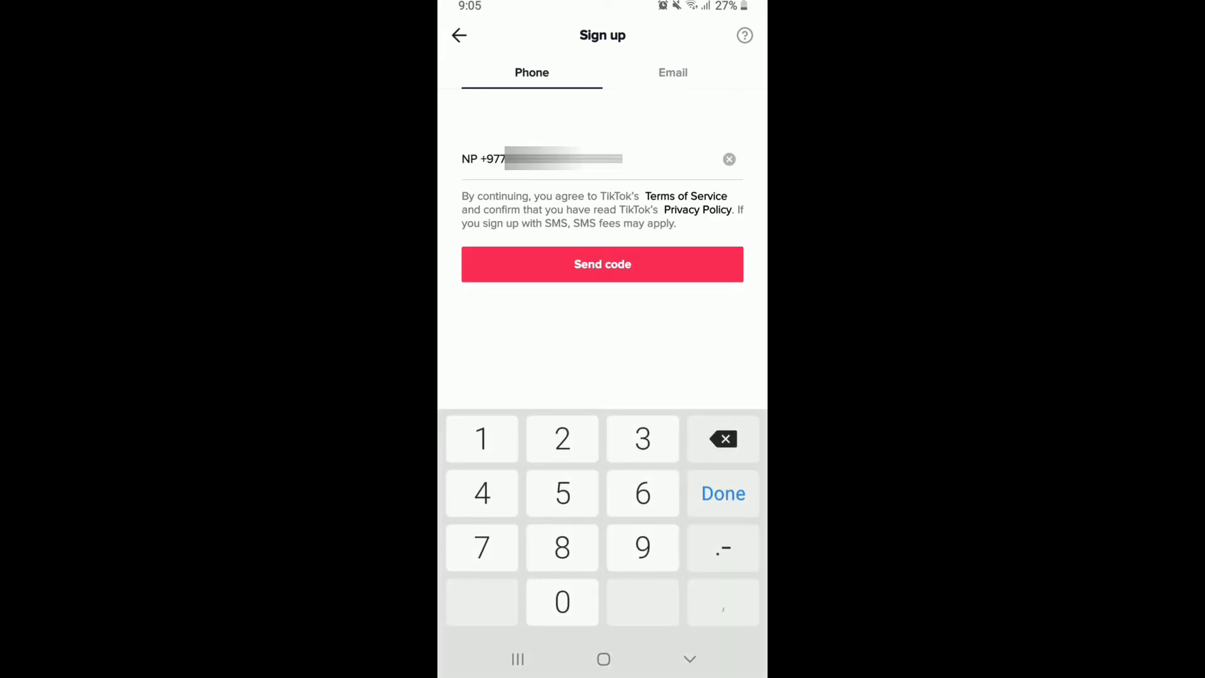
pyautogui.click(601, 264)
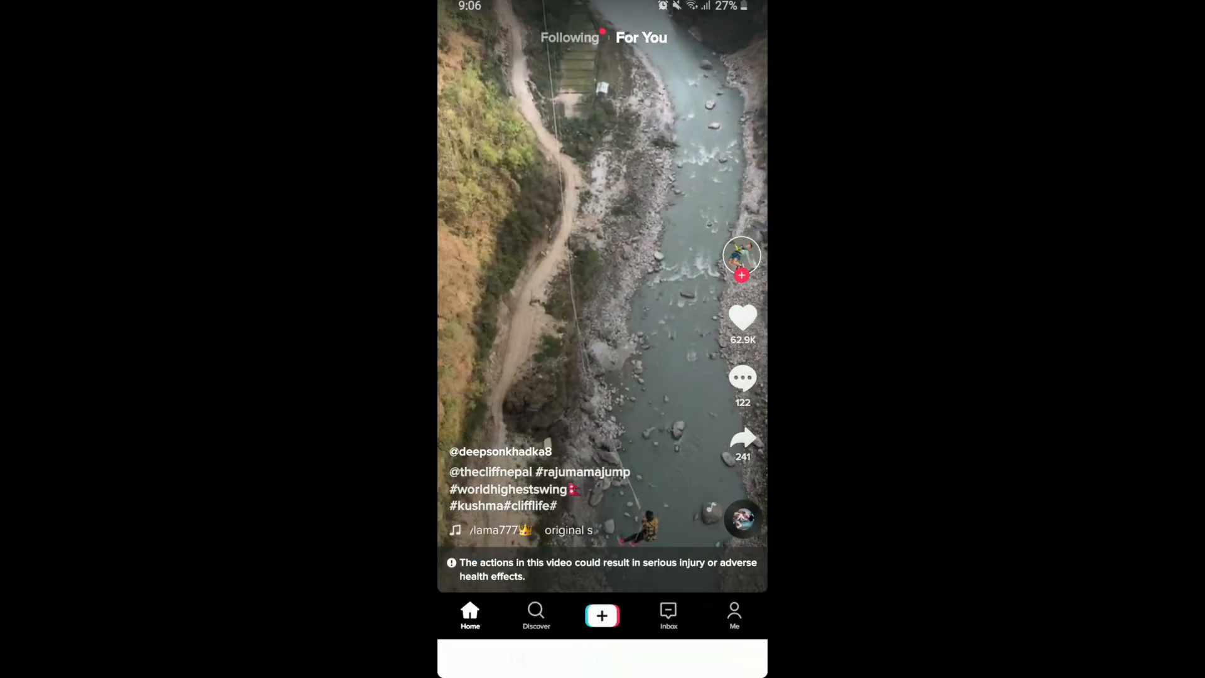
# Check the restored profile page, then return to the phone's home screen.
pyautogui.click(733, 616)
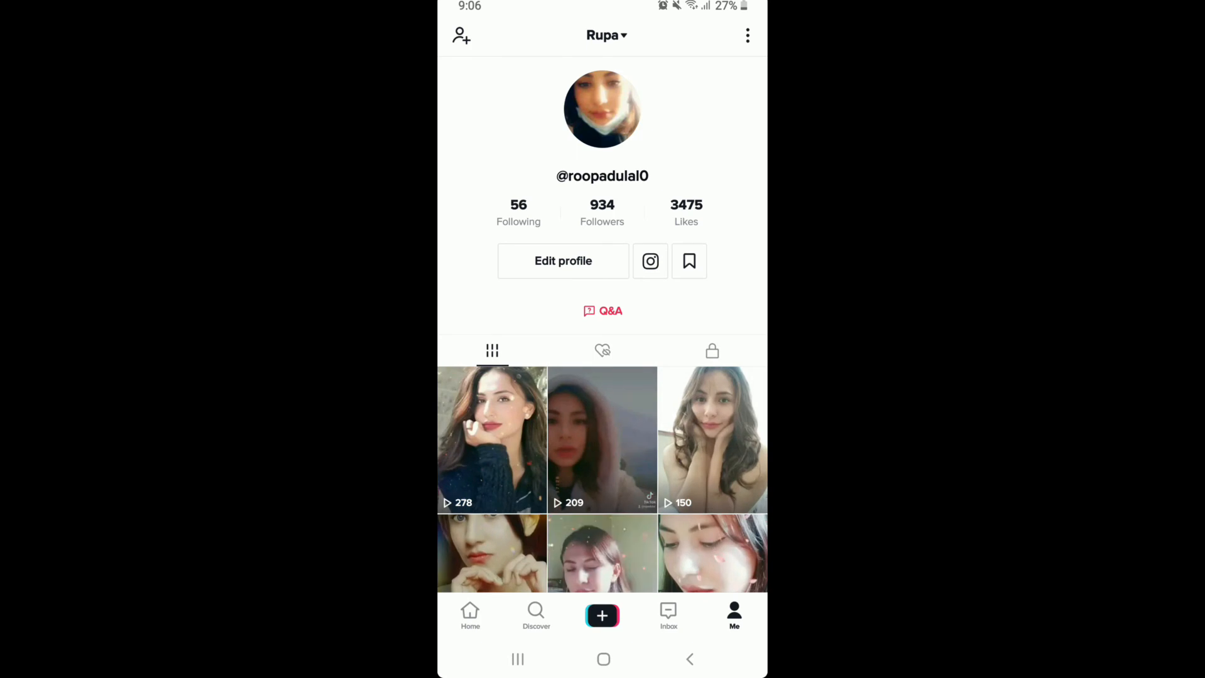
pyautogui.click(604, 659)
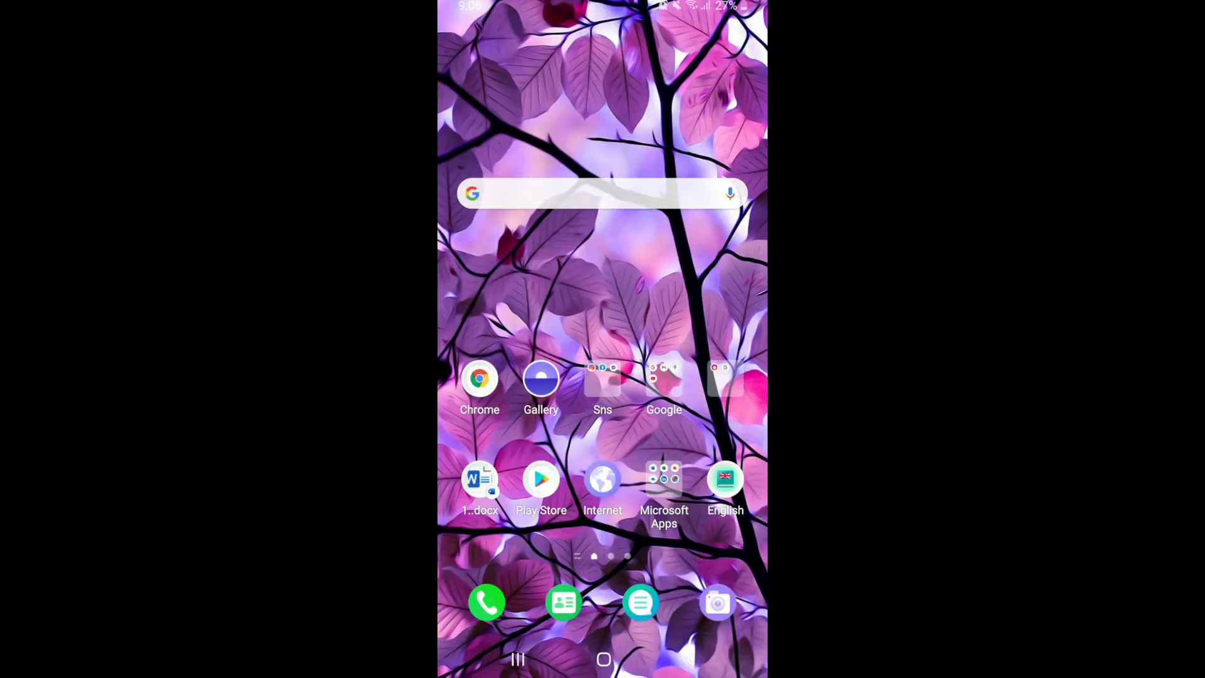